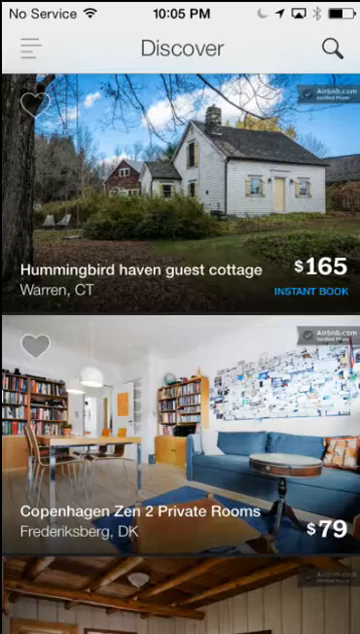
Open Airbnb's side drawer from Discover and choose the hosting option to list a space.
{"action": "left_click", "coordinate": [28, 47]}
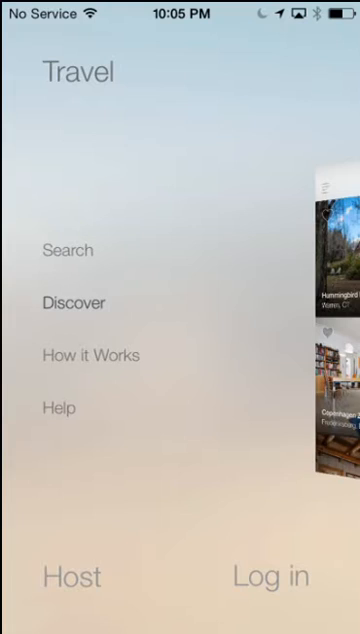
{"action": "left_click", "coordinate": [68, 576]}
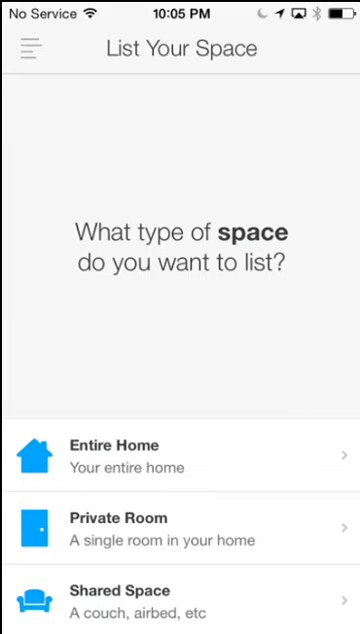
Reopen the Airbnb side navigation menu from the List Your Space screen.
{"action": "left_click", "coordinate": [30, 48]}
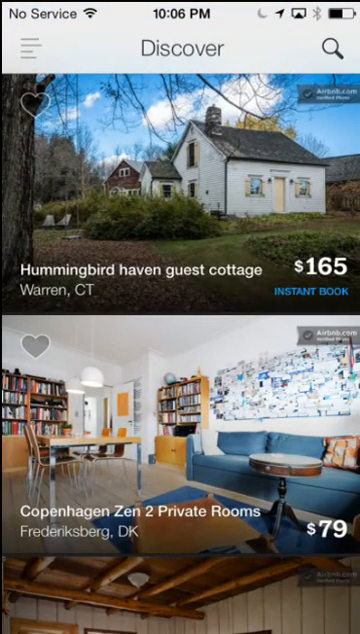
Switch to the American Airlines app via Spotlight search 'air' and cancel the AAdvantage join form.
{"action": "key", "text": "home"}
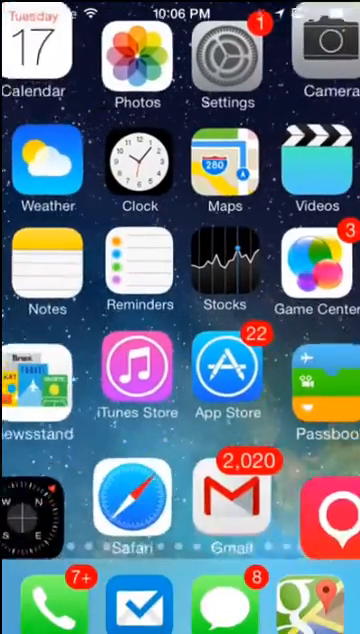
{"action": "type", "text": "air"}
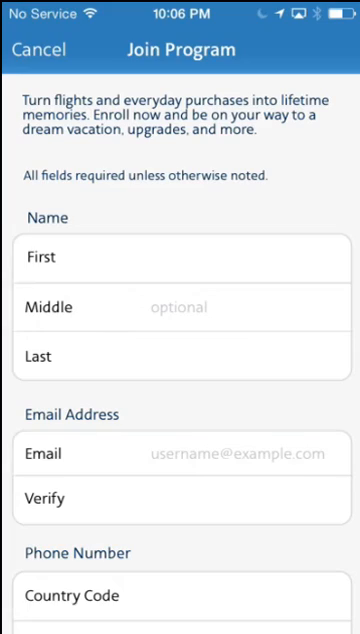
{"action": "left_click", "coordinate": [39, 50]}
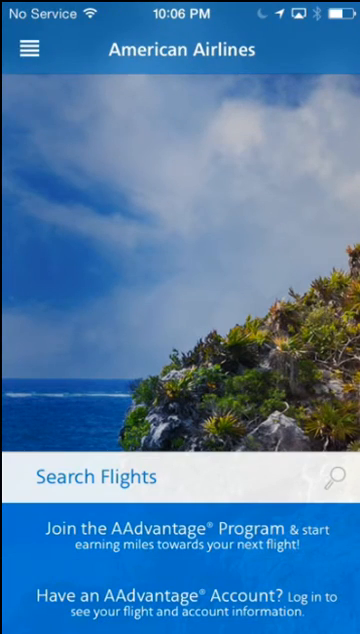
{"action": "left_click", "coordinate": [28, 47]}
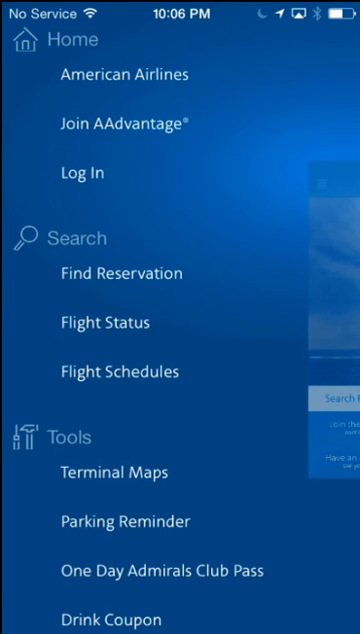
{"action": "left_click", "coordinate": [124, 74]}
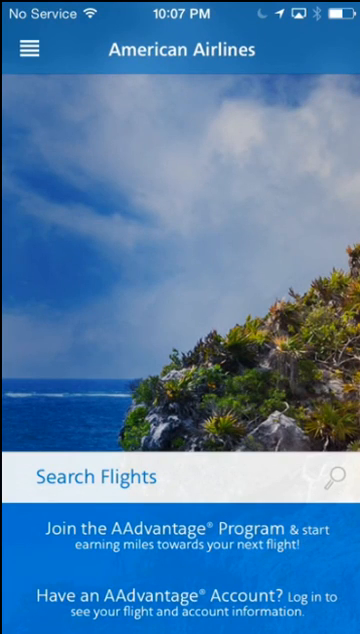